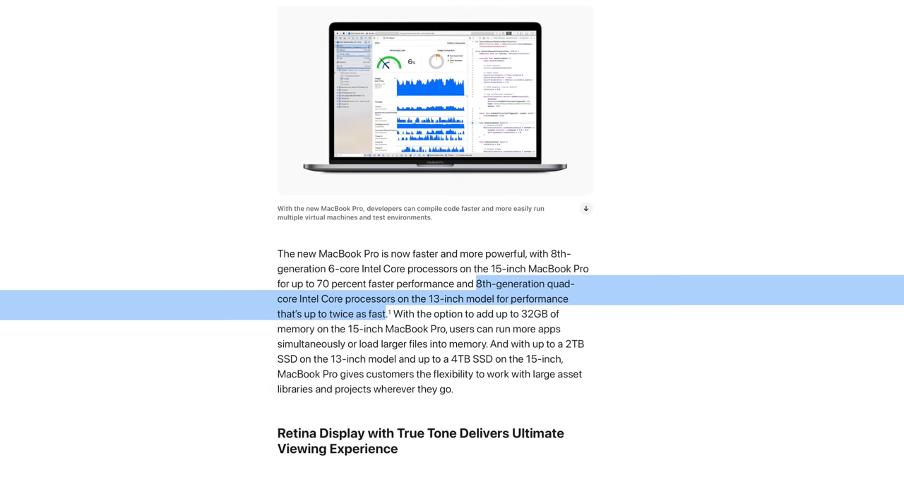
- Scroll down through the MacBook Pro performance paragraph in the Apple Newsroom article
{"action": "scroll", "scroll_direction": "down", "scroll_amount": 3}
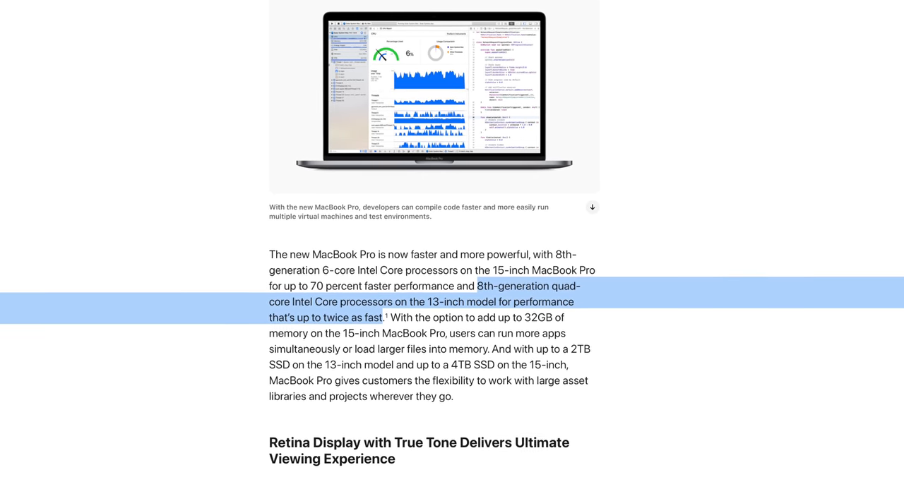
{"action": "scroll", "scroll_direction": "down", "scroll_amount": 3}
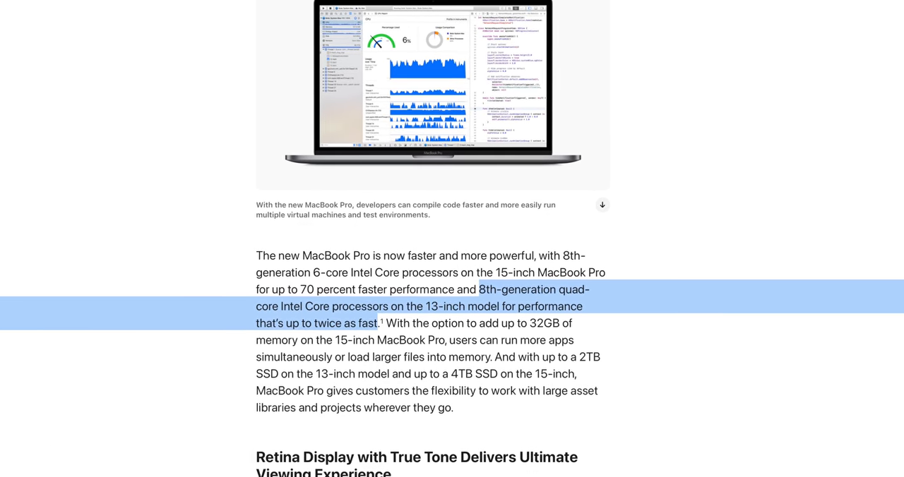
{"action": "scroll", "scroll_direction": "down", "scroll_amount": 3}
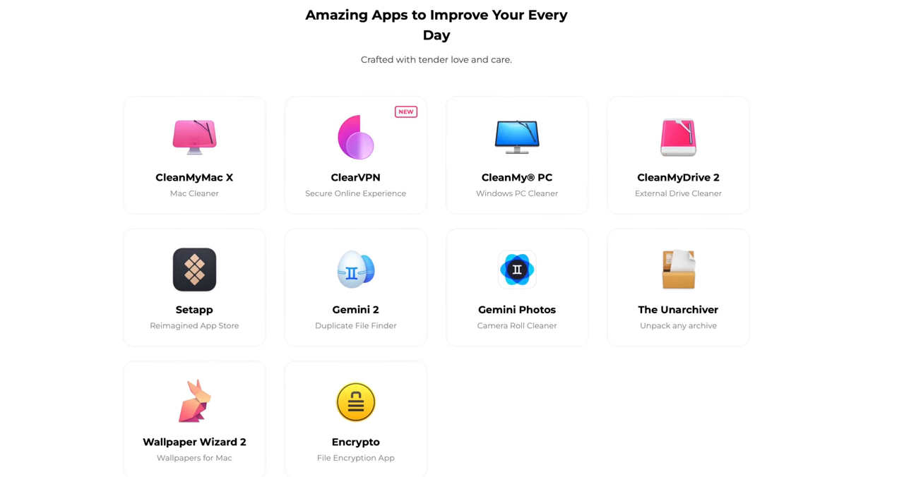
- Select the ClearVPN tile from MacPaw's 'Amazing Apps' grid
{"action": "left_click", "coordinate": [356, 141]}
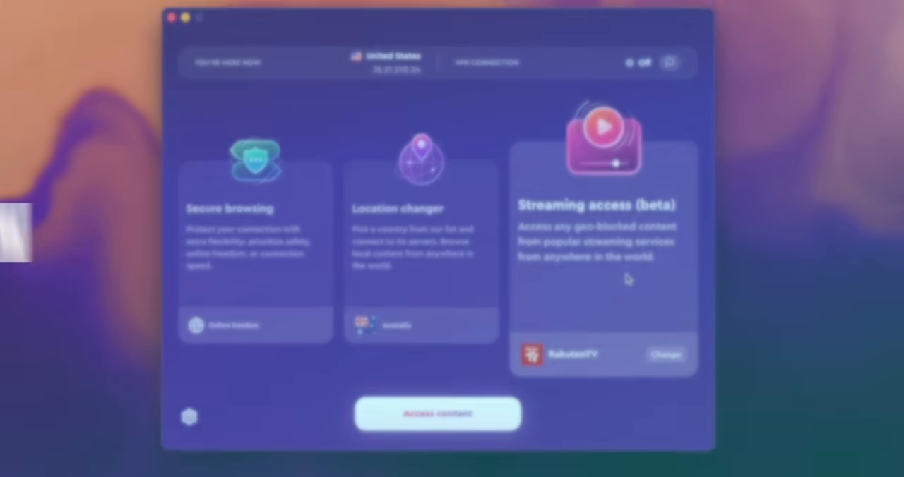
- Activate Secure browsing via Access content, then deactivate it toward Location changer
{"action": "left_click", "coordinate": [438, 414]}
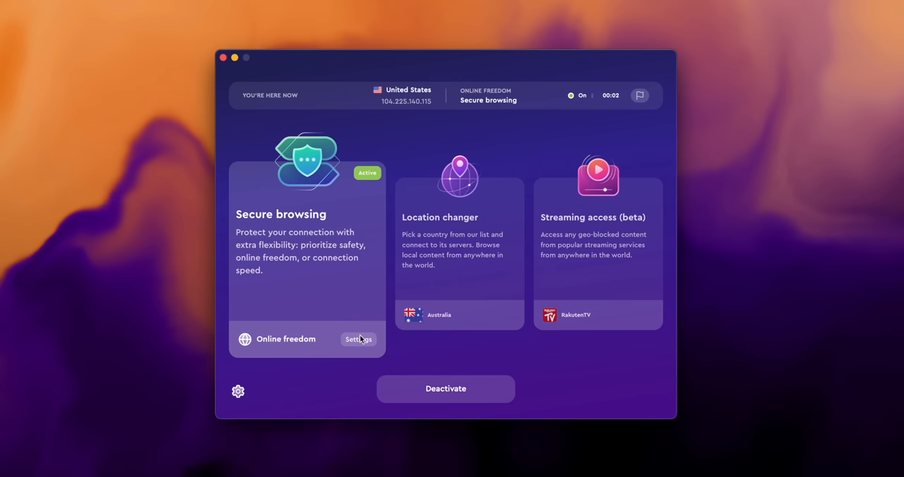
{"action": "left_click", "coordinate": [359, 339]}
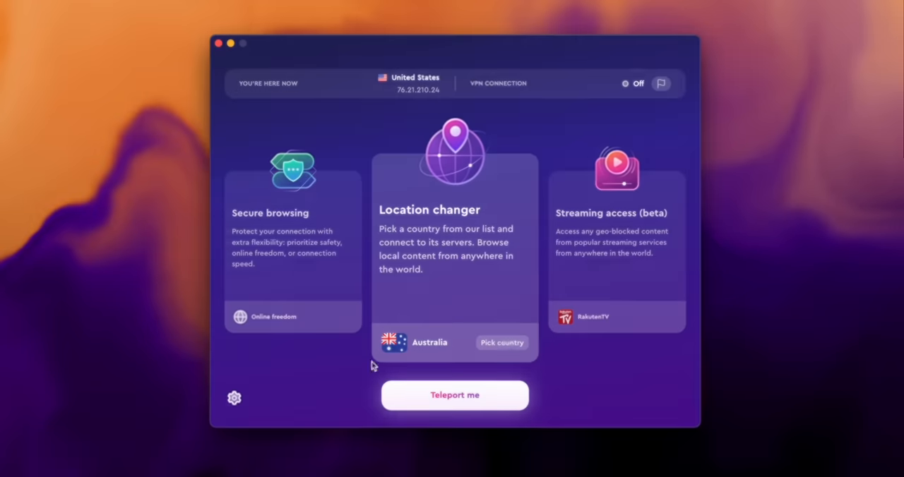
- Use Teleport me to reveal the 'Where to?' country list and scroll through it
{"action": "left_click", "coordinate": [502, 342]}
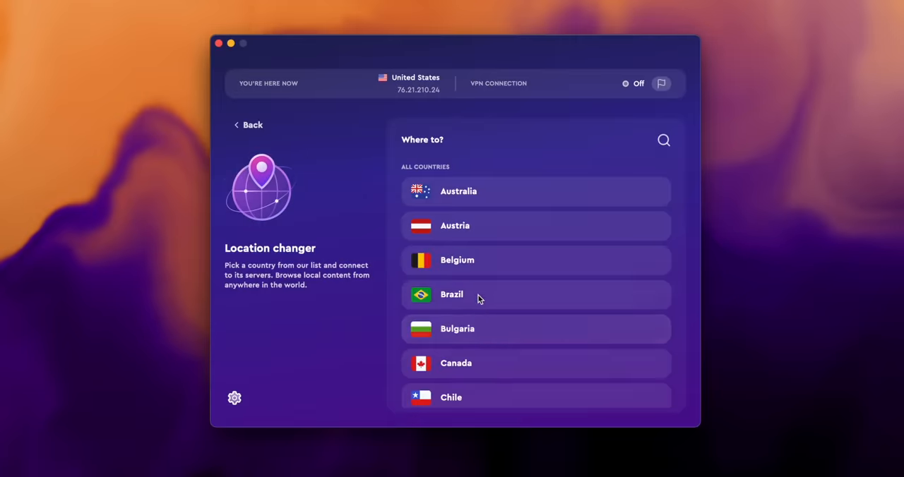
{"action": "scroll", "scroll_direction": "down", "scroll_amount": 3}
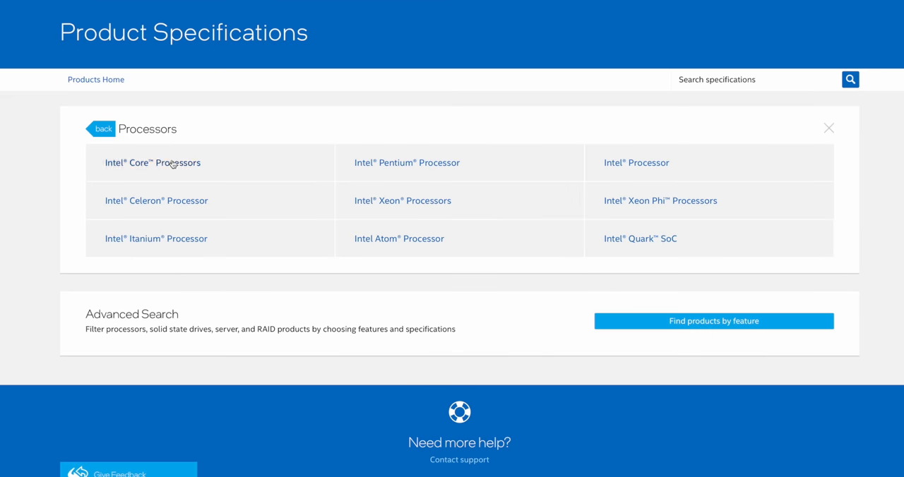
- Choose Intel Core Processors, browse the table, and enter 'qe' in Search specifications
{"action": "left_click", "coordinate": [153, 162]}
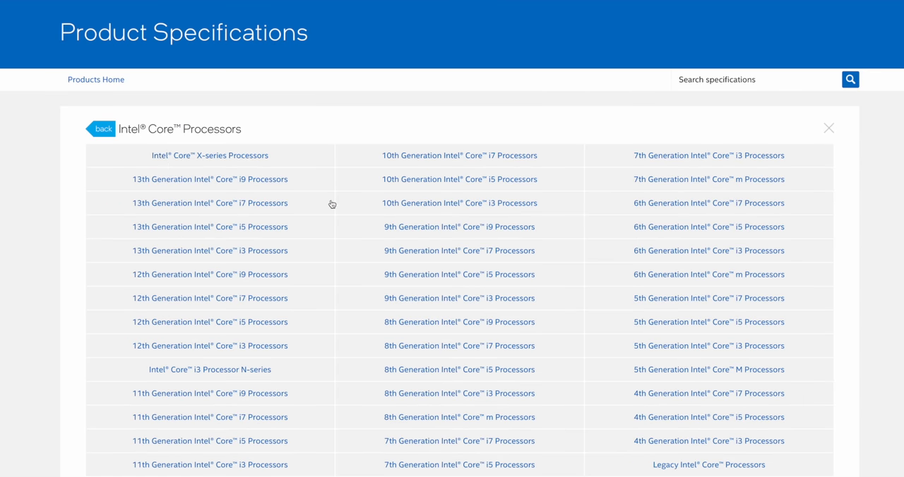
{"action": "mouse_move", "coordinate": [653, 466]}
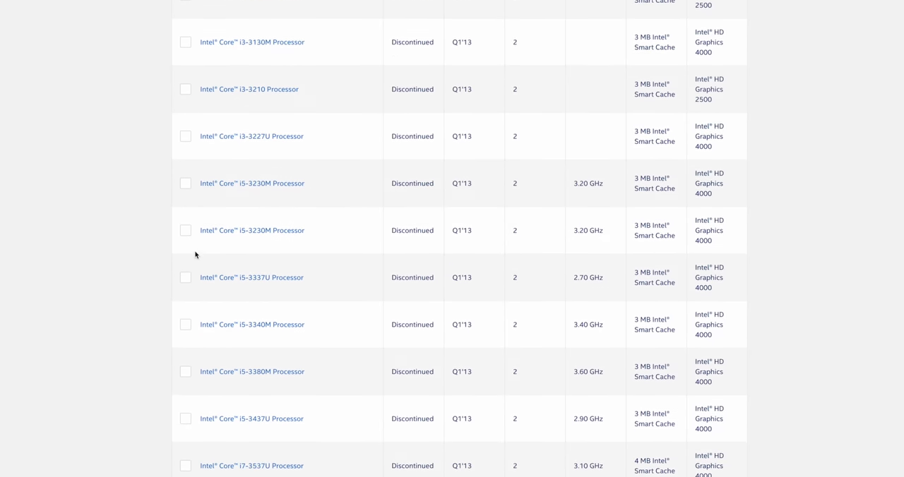
{"action": "scroll", "scroll_direction": "down", "scroll_amount": 3}
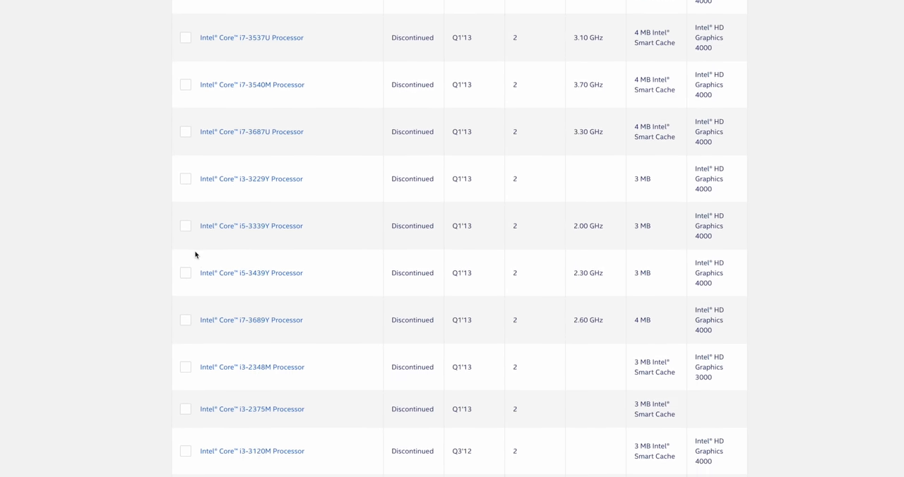
{"action": "type", "text": "qe"}
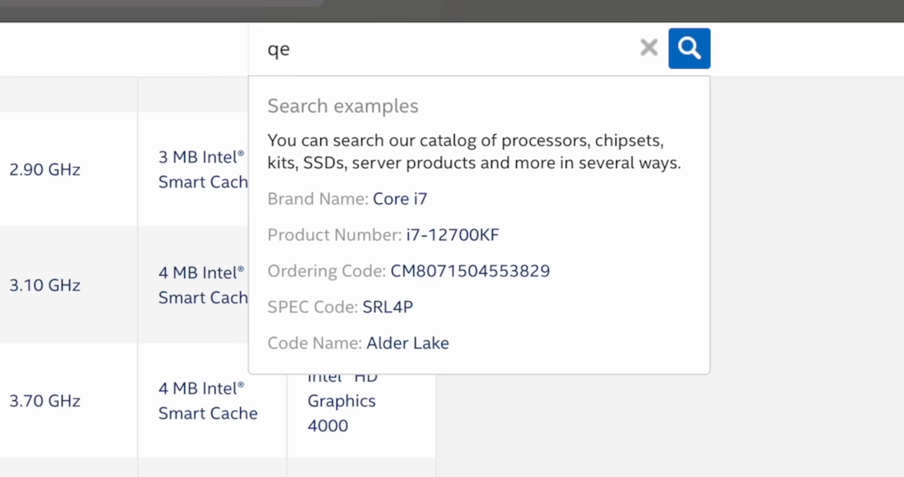